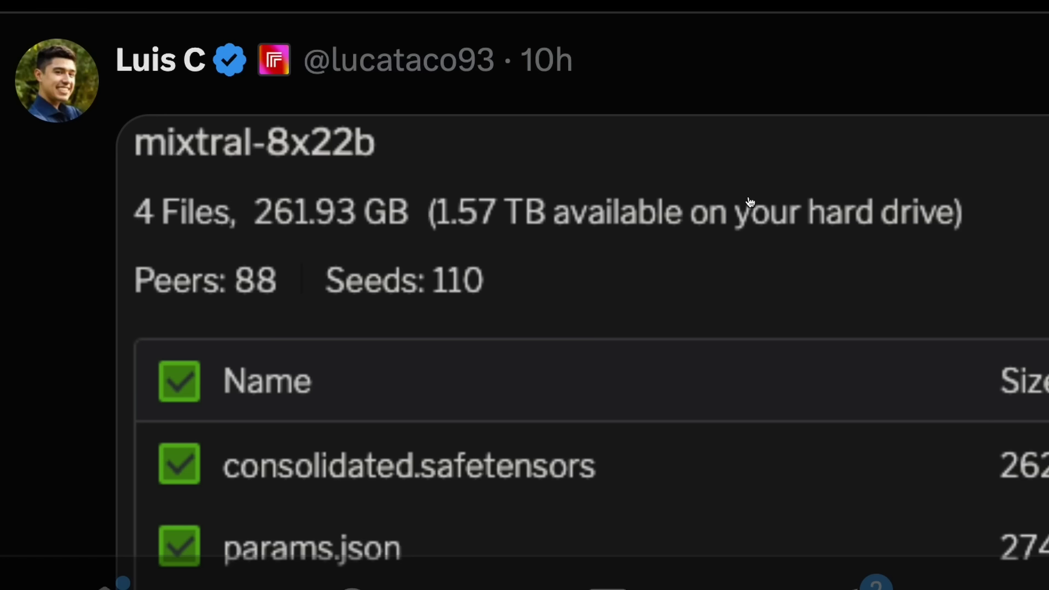
mouse_move(431, 229)
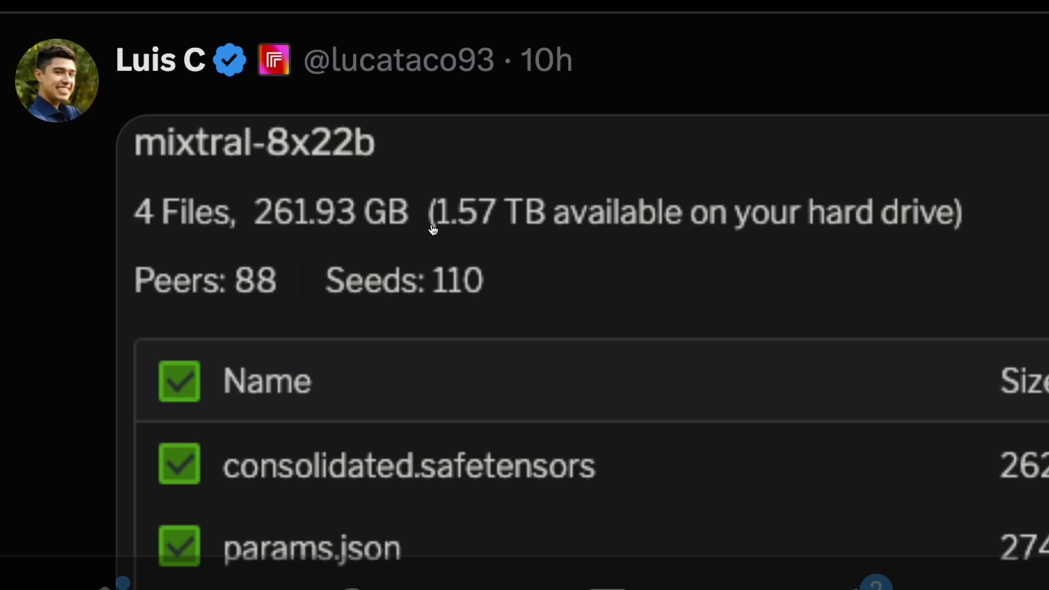
mouse_move(323, 226)
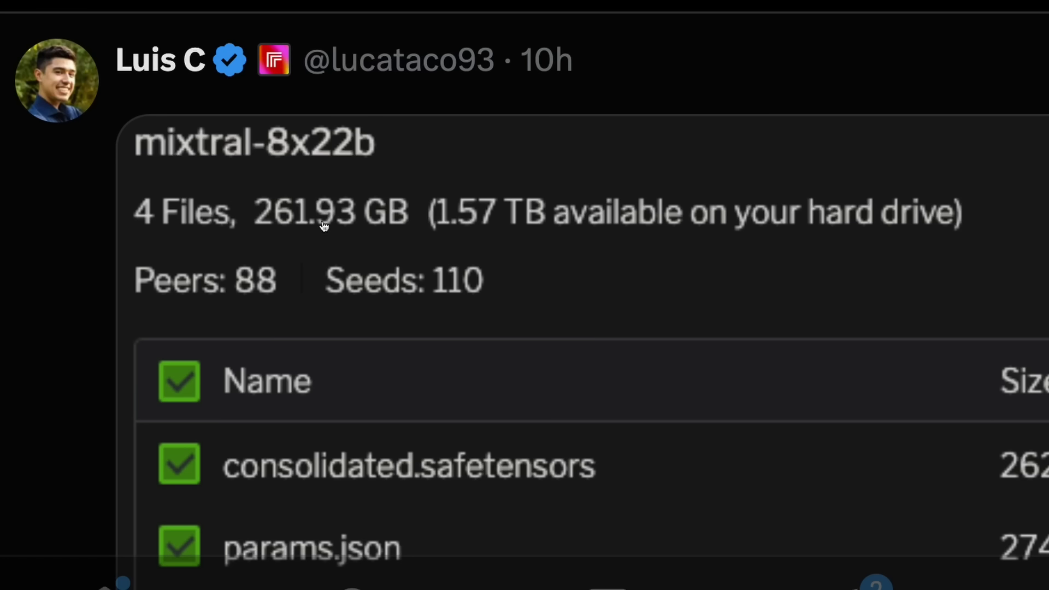
mouse_move(823, 308)
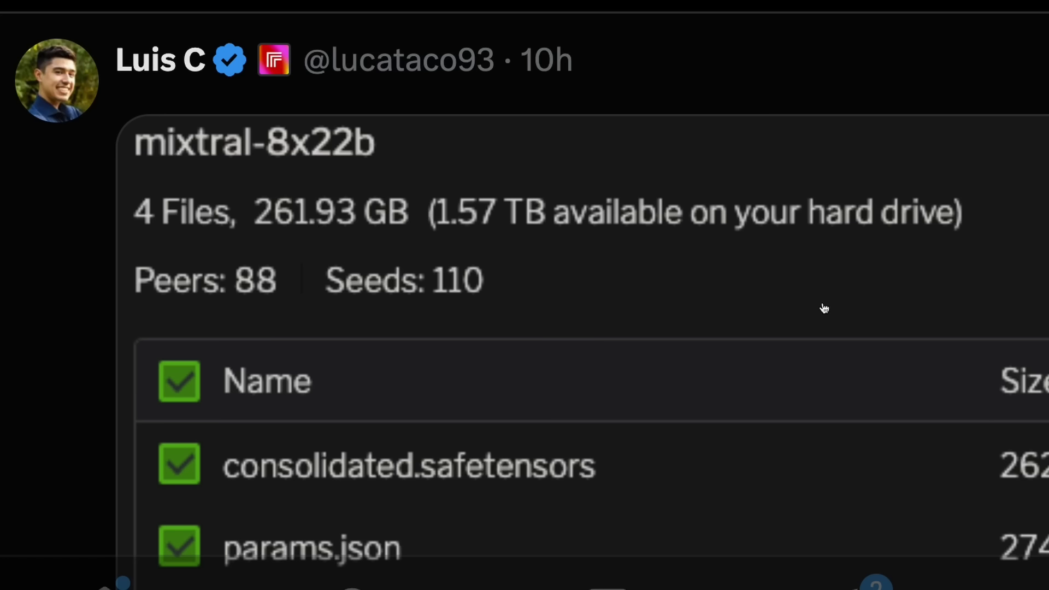
scroll("down", 3)
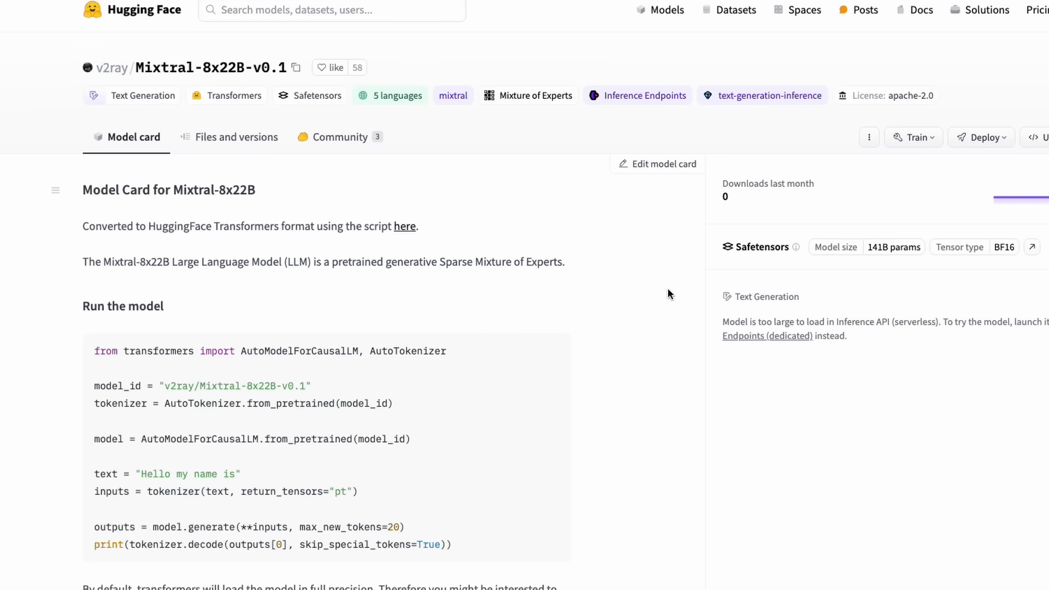
scroll("down", 3)
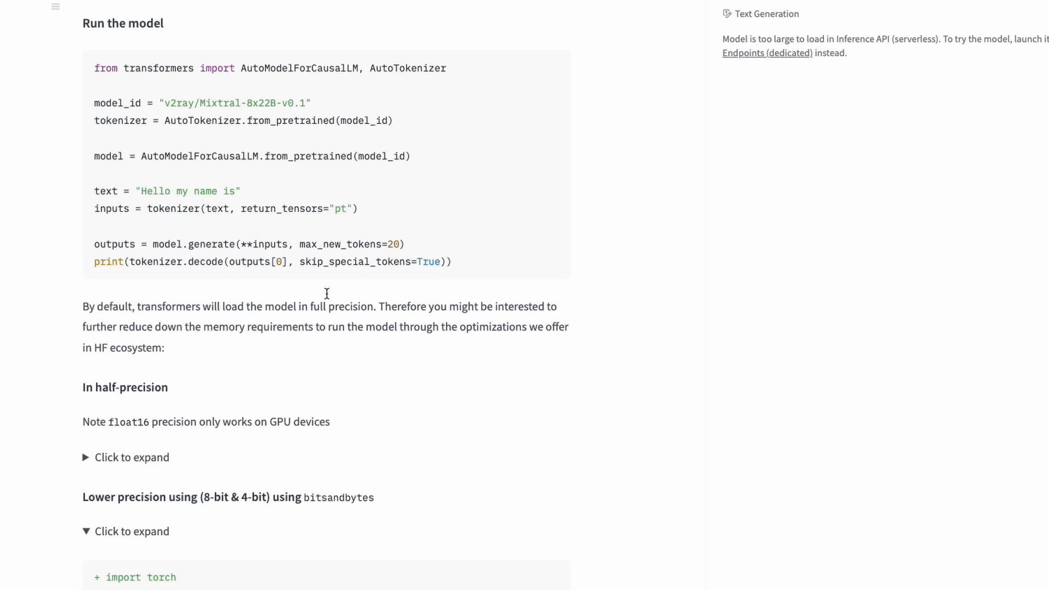
scroll("down", 3)
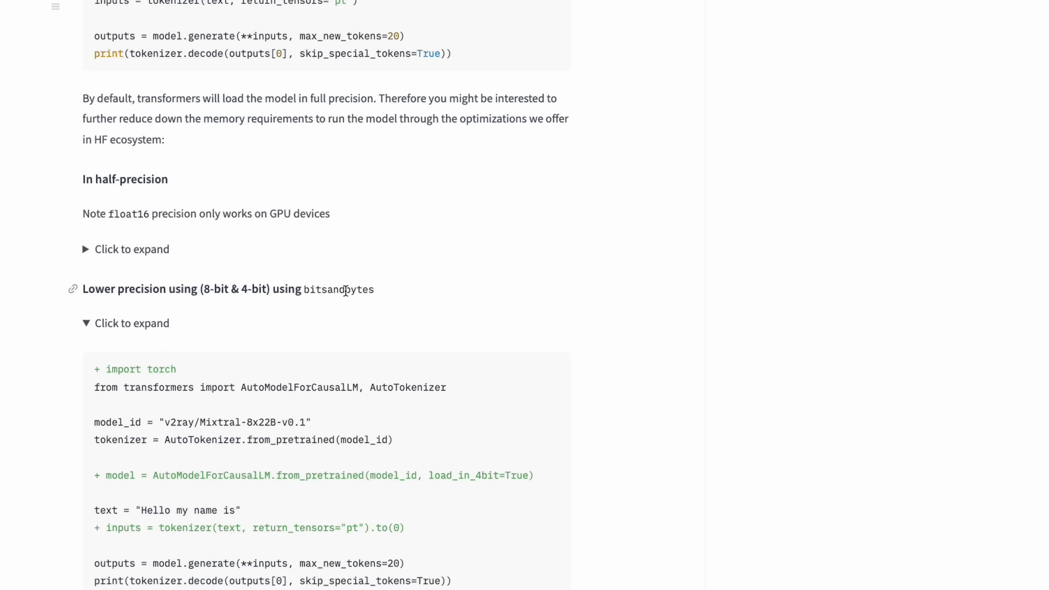
mouse_move(400, 304)
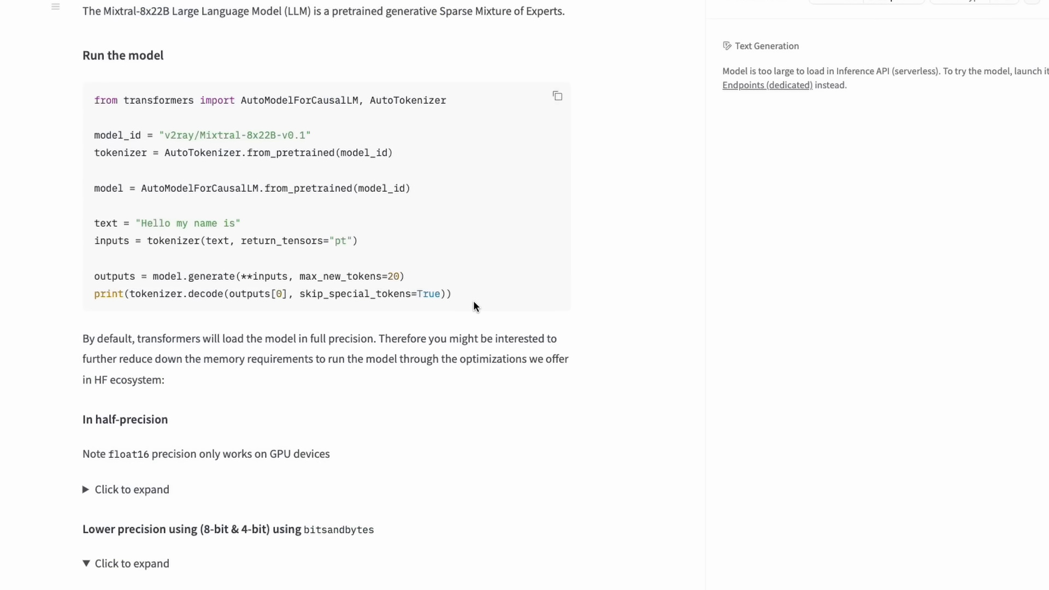
mouse_move(850, 240)
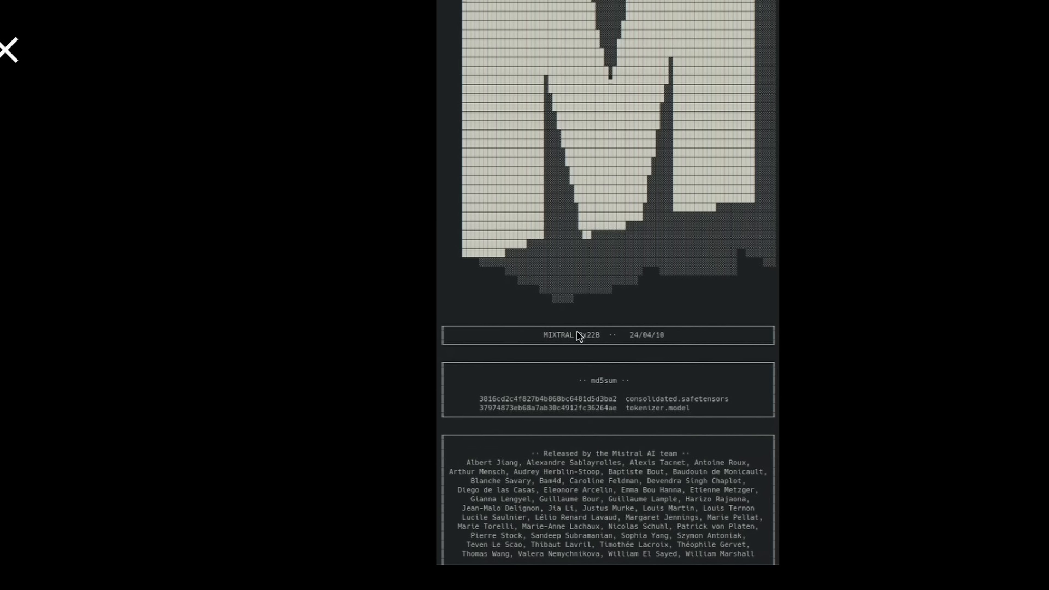
mouse_move(596, 347)
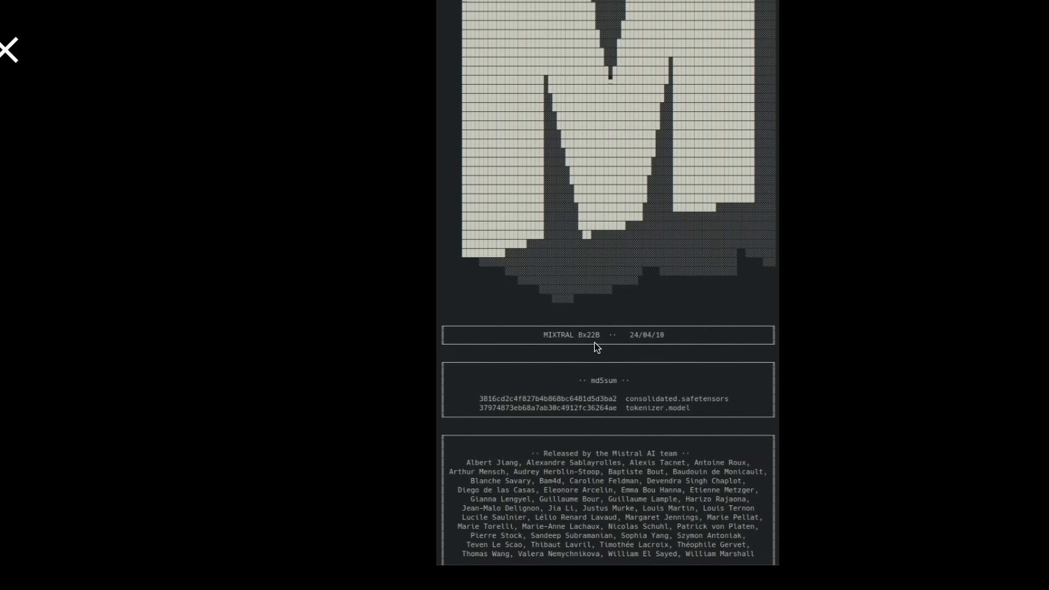
mouse_move(596, 345)
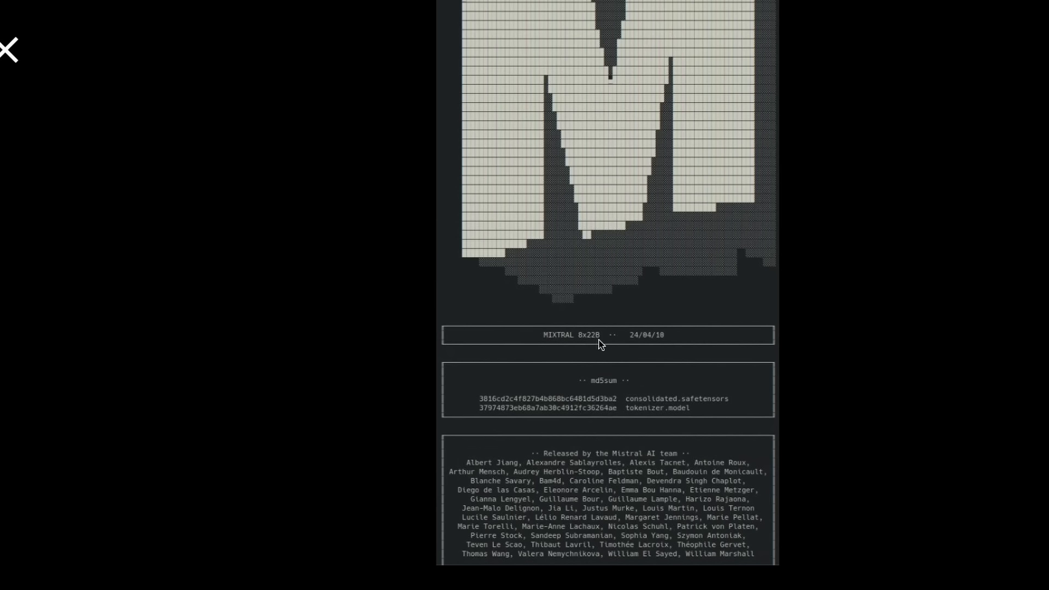
mouse_move(596, 342)
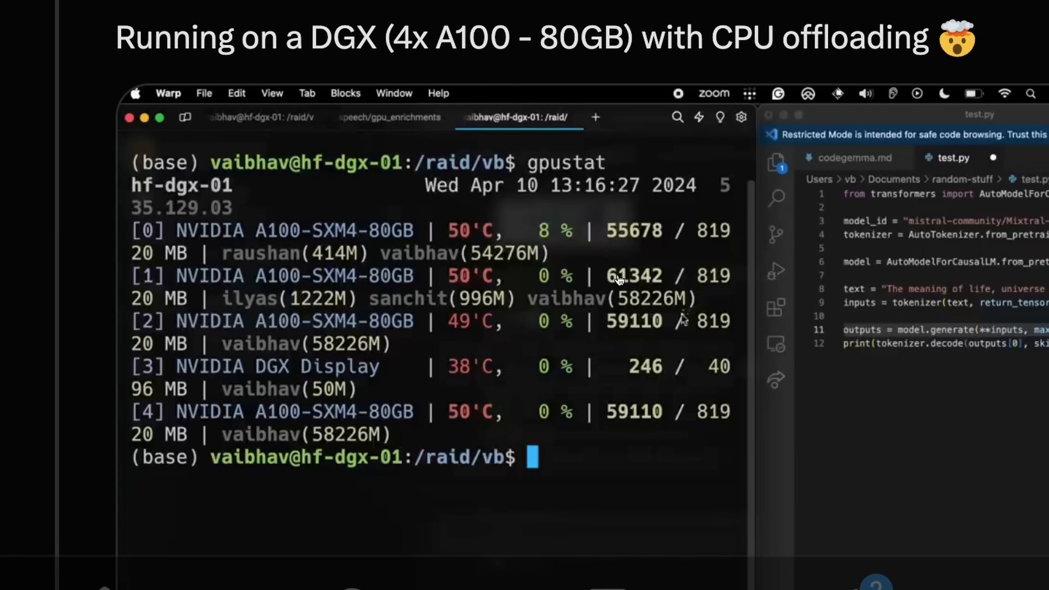
scroll("down", 3)
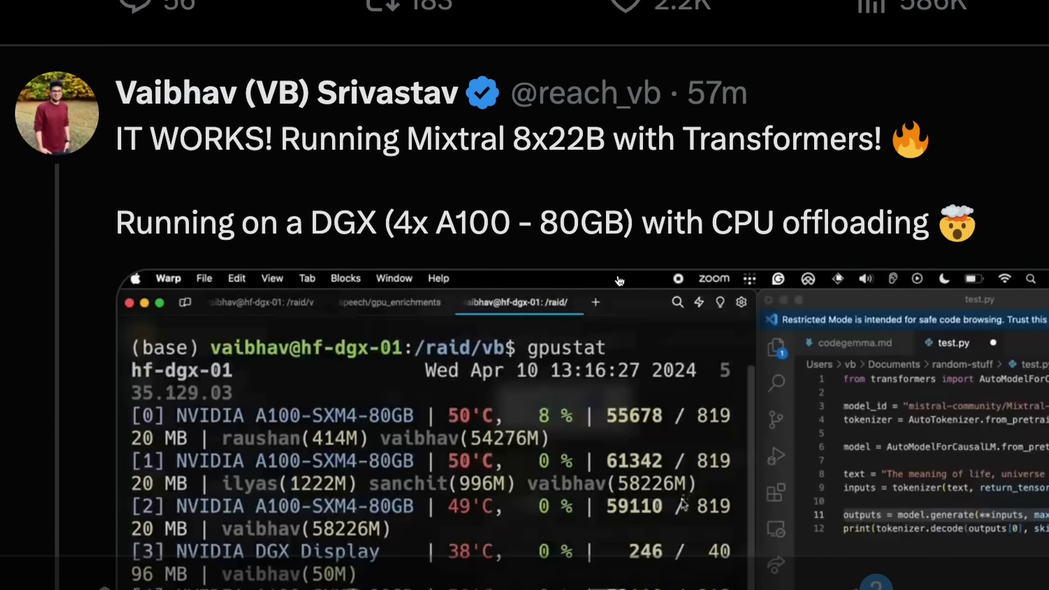
scroll("down", 3)
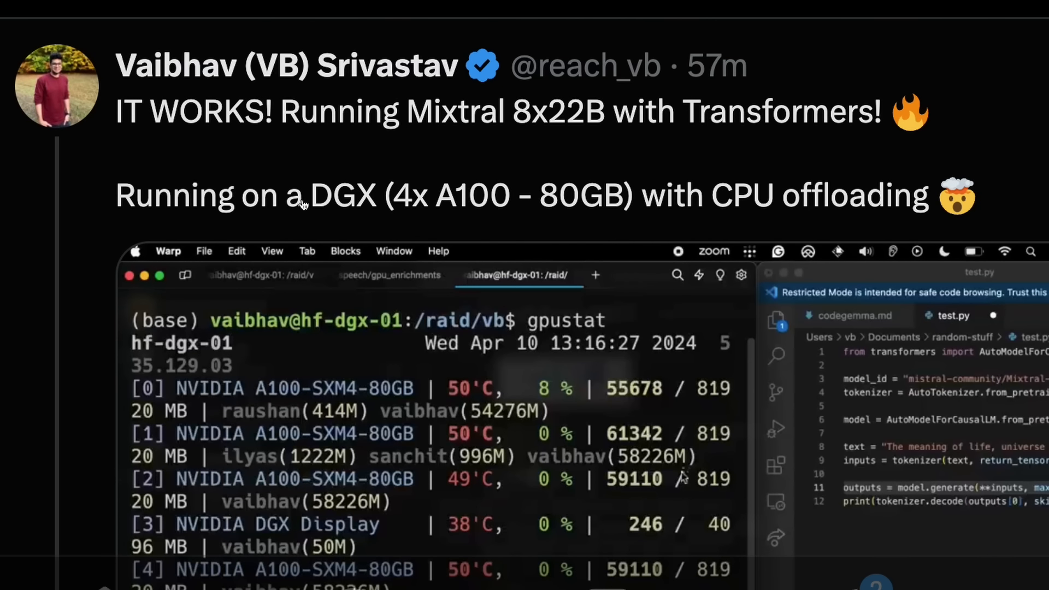
mouse_move(452, 208)
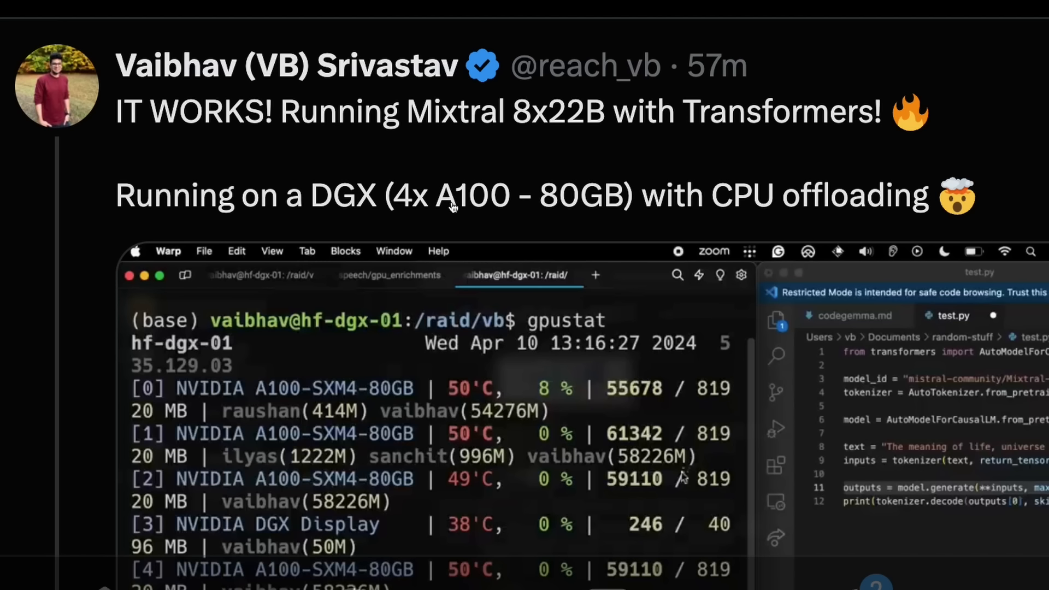
mouse_move(602, 208)
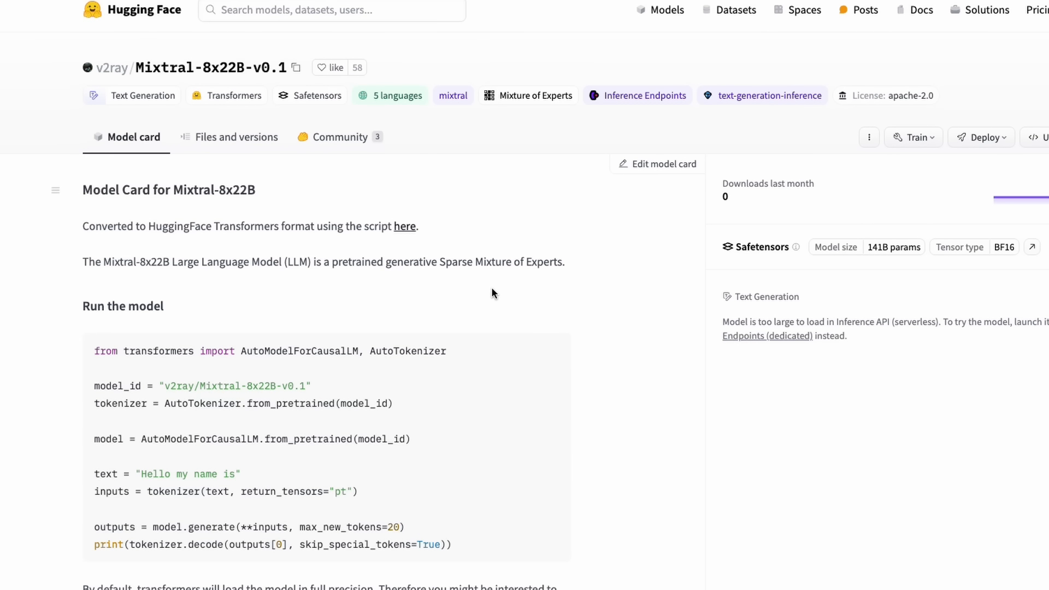
scroll("down", 3)
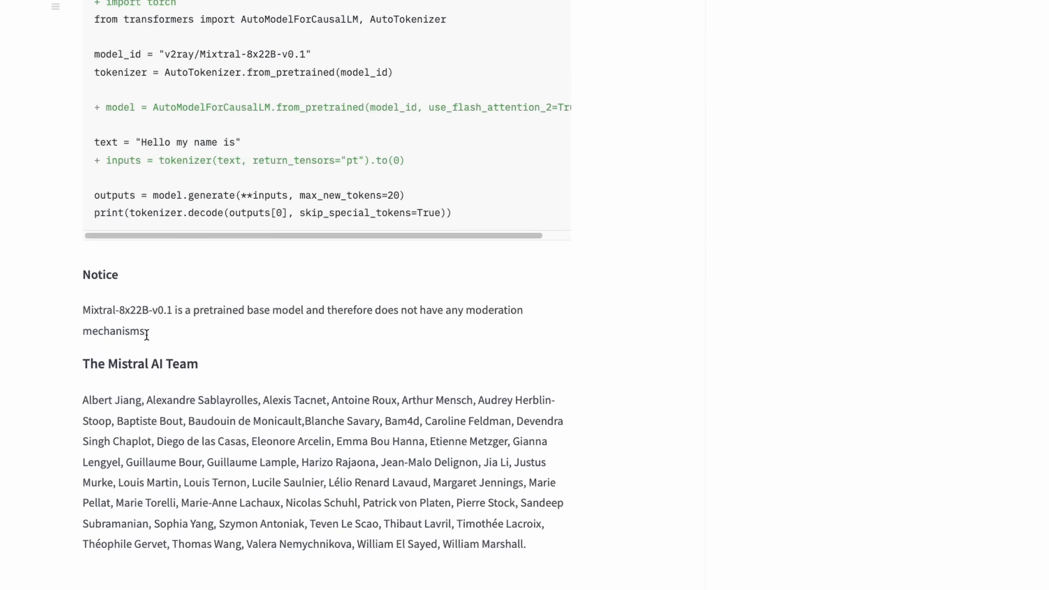
left_click_drag(81, 310, 303, 309)
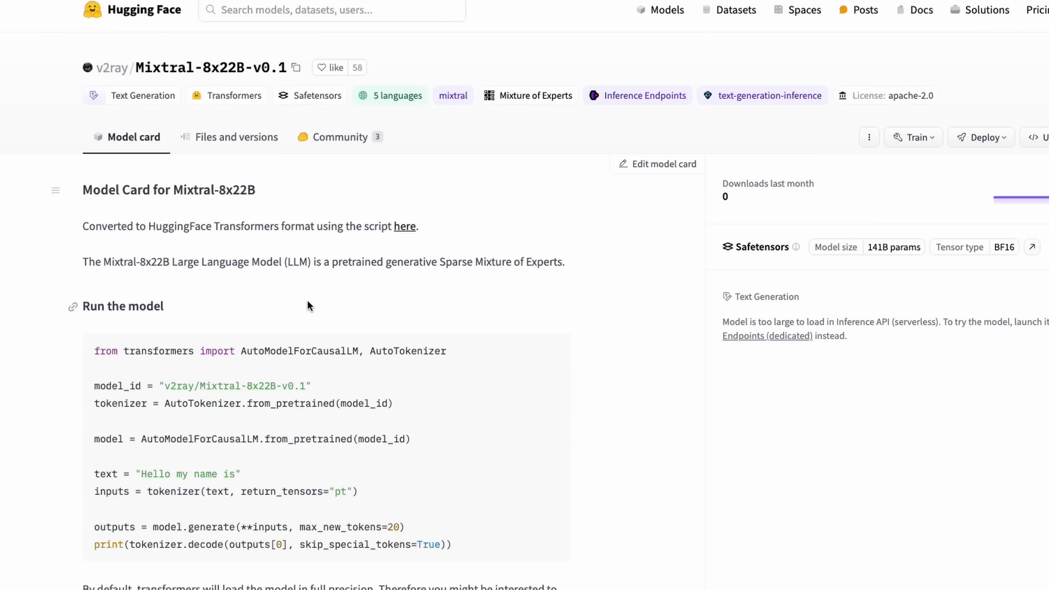
mouse_move(173, 190)
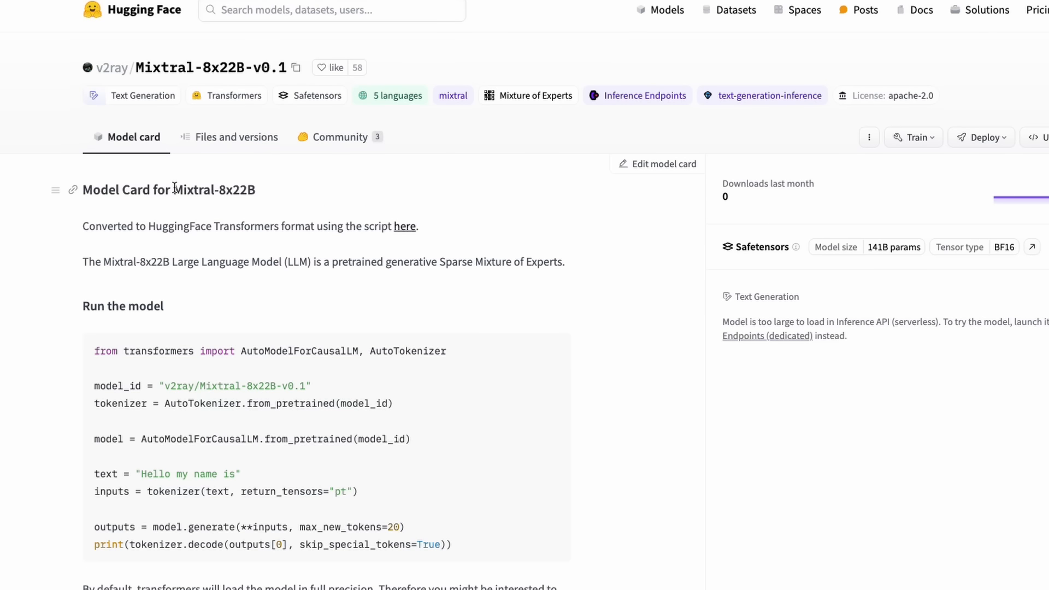
double_click(213, 190)
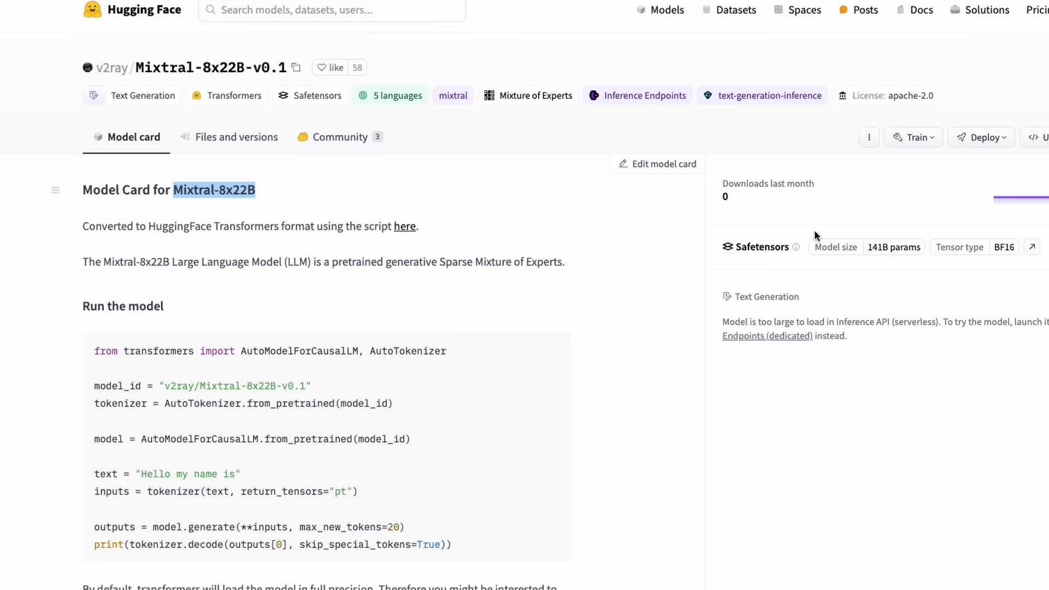
mouse_move(881, 263)
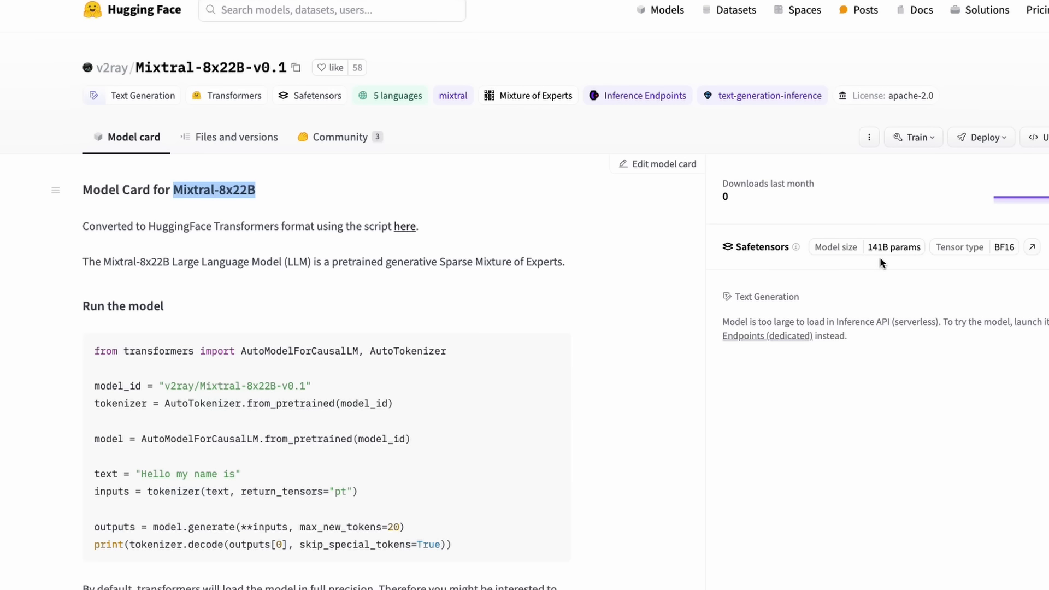
mouse_move(535, 289)
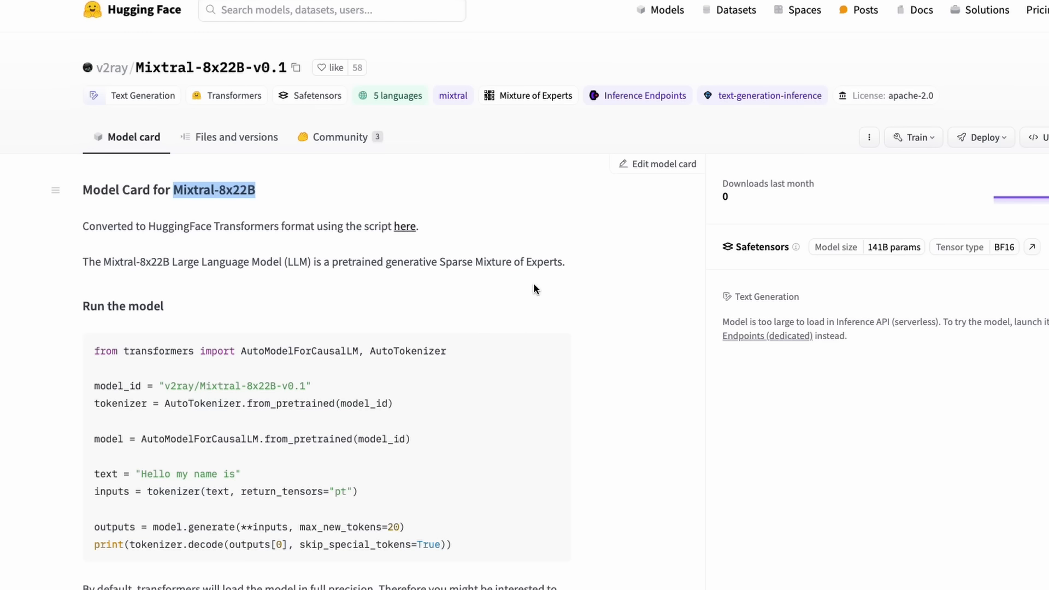
mouse_move(535, 297)
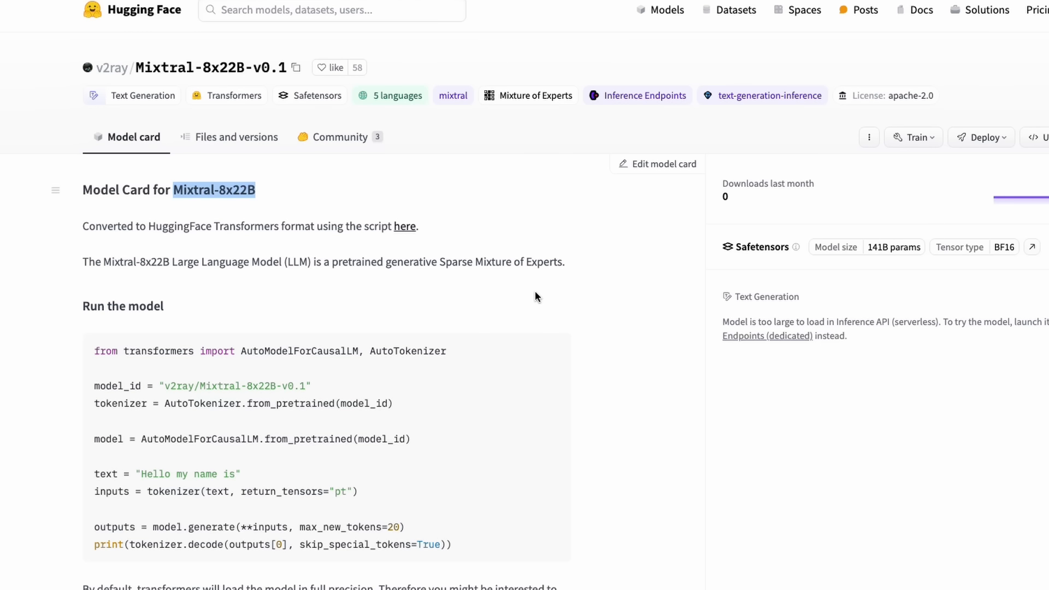
mouse_move(712, 262)
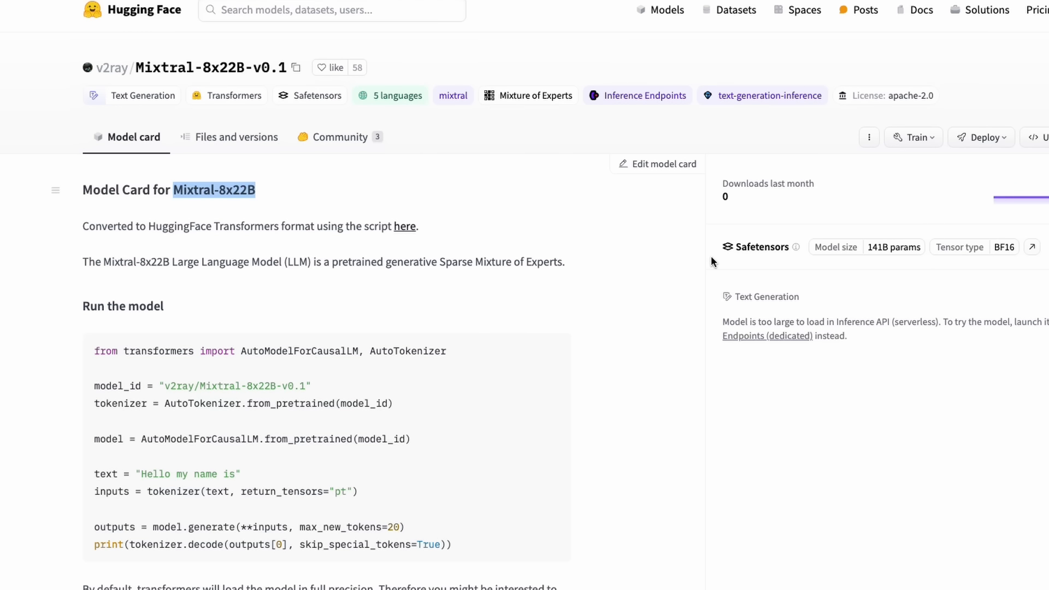
mouse_move(701, 260)
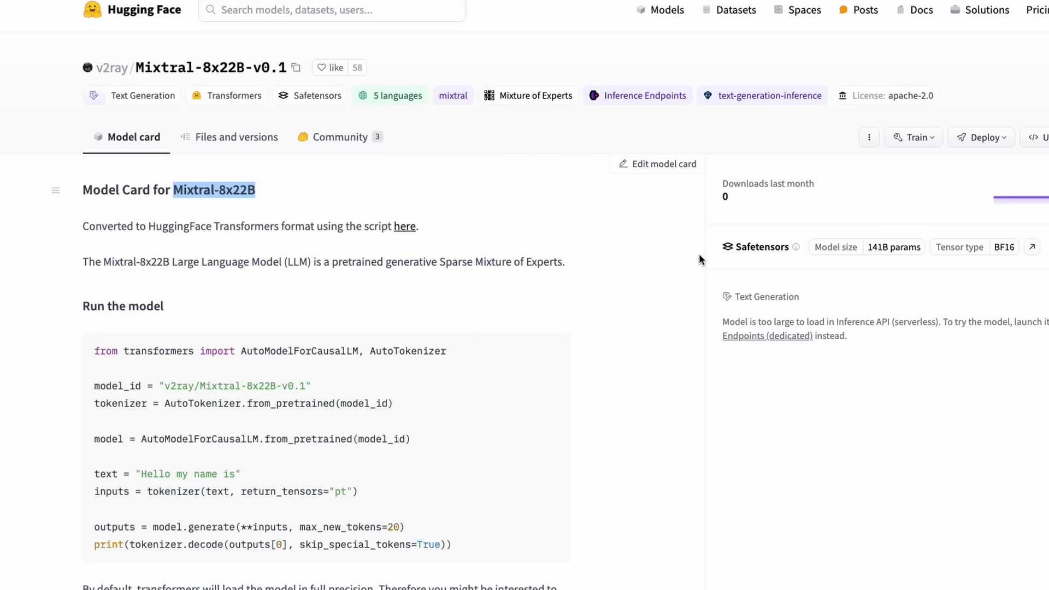
mouse_move(698, 255)
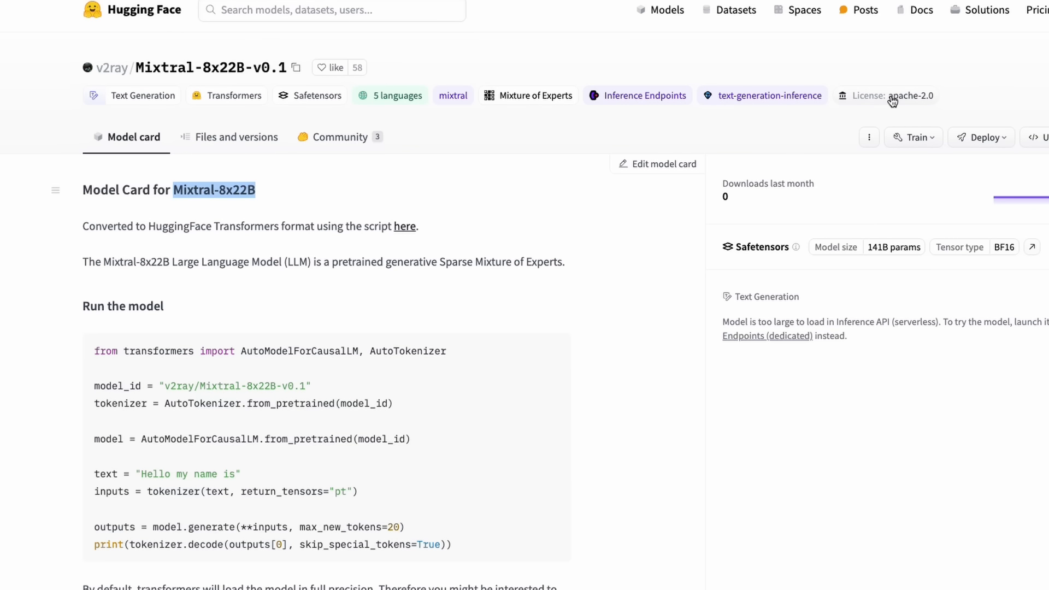
mouse_move(388, 351)
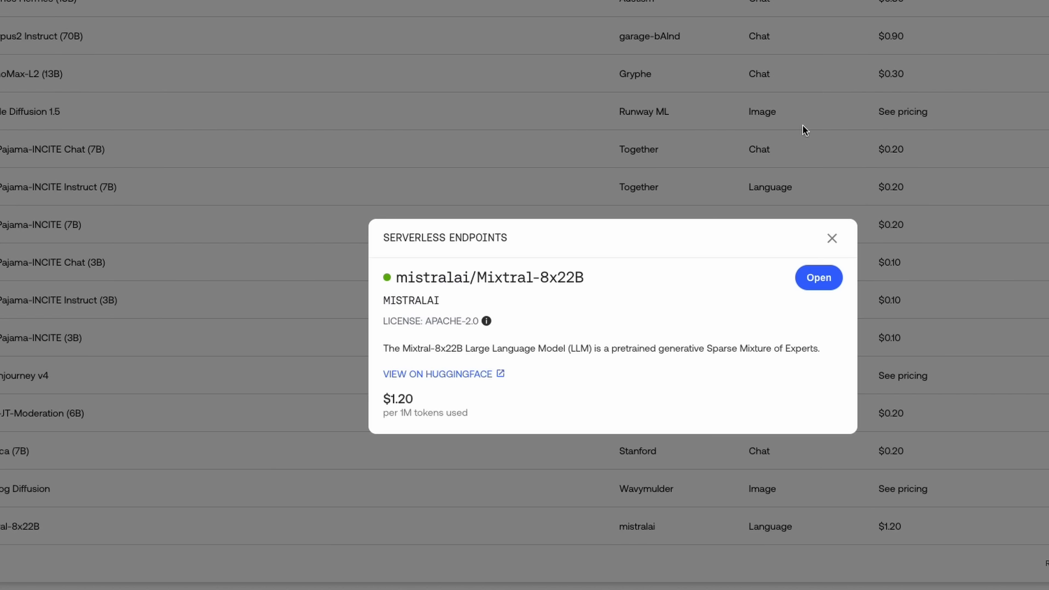
mouse_move(412, 361)
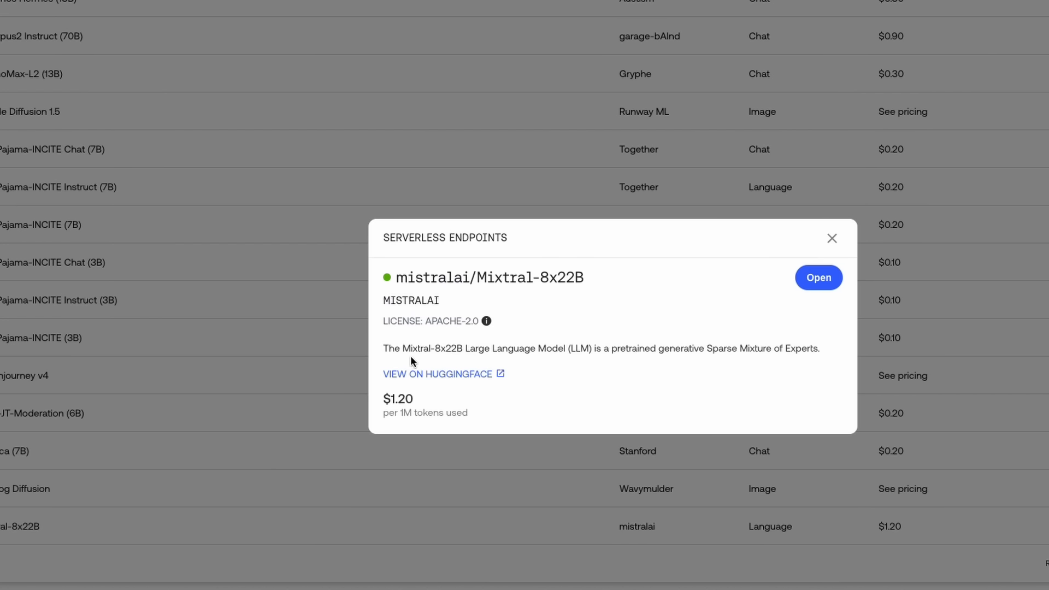
double_click(397, 399)
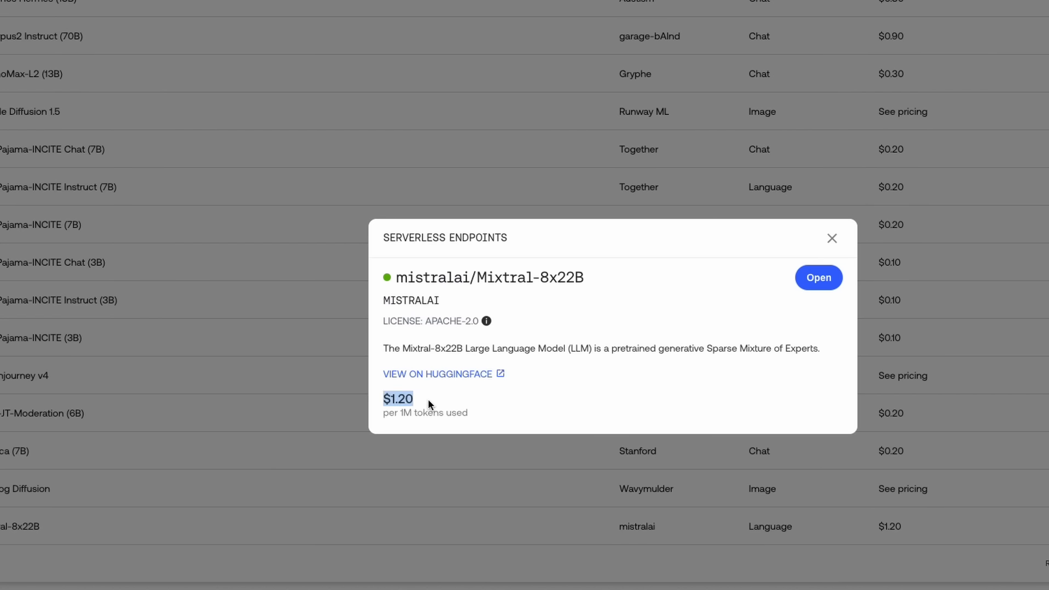